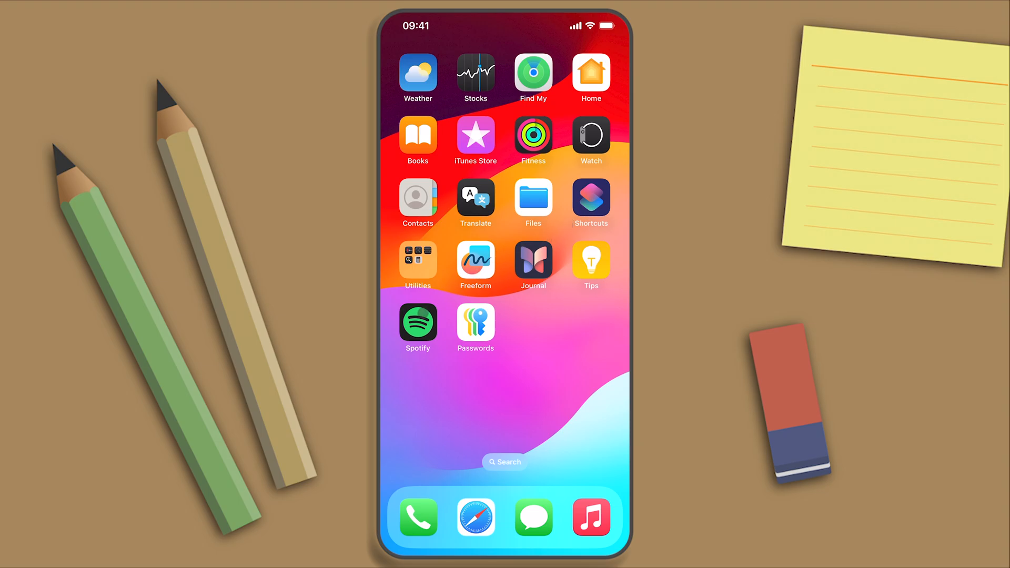
Search Spotify for '6 rules to' and open 'The absolute 6 rules of success' episode.
{"action": "left_click", "coordinate": [418, 325]}
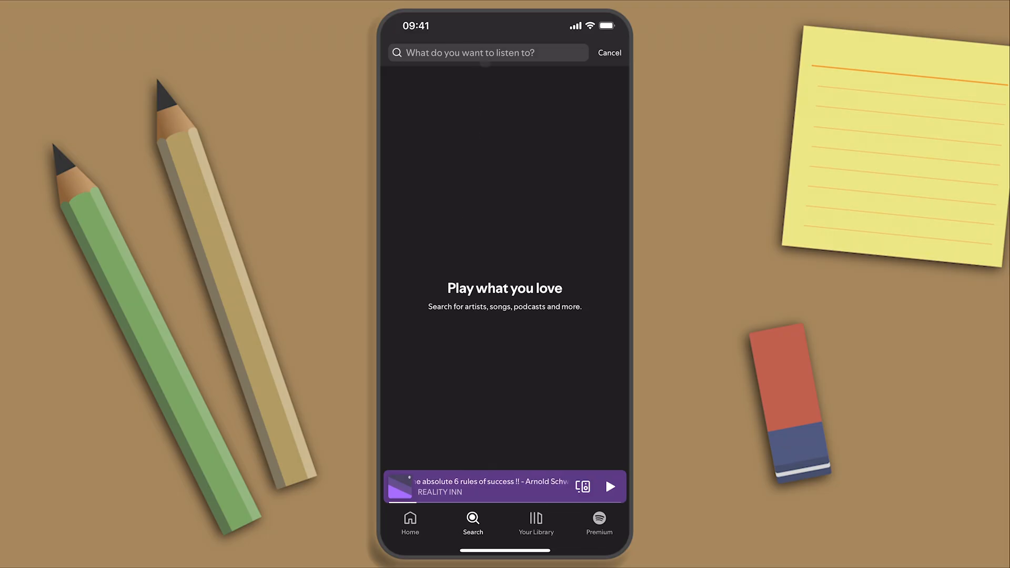
{"action": "left_click", "coordinate": [487, 52]}
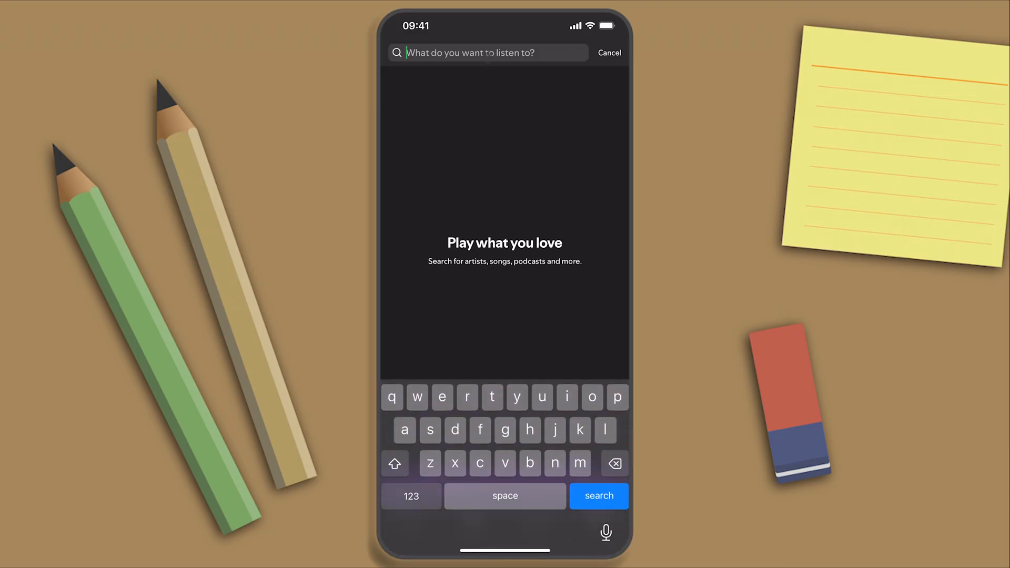
{"action": "left_click", "coordinate": [411, 496]}
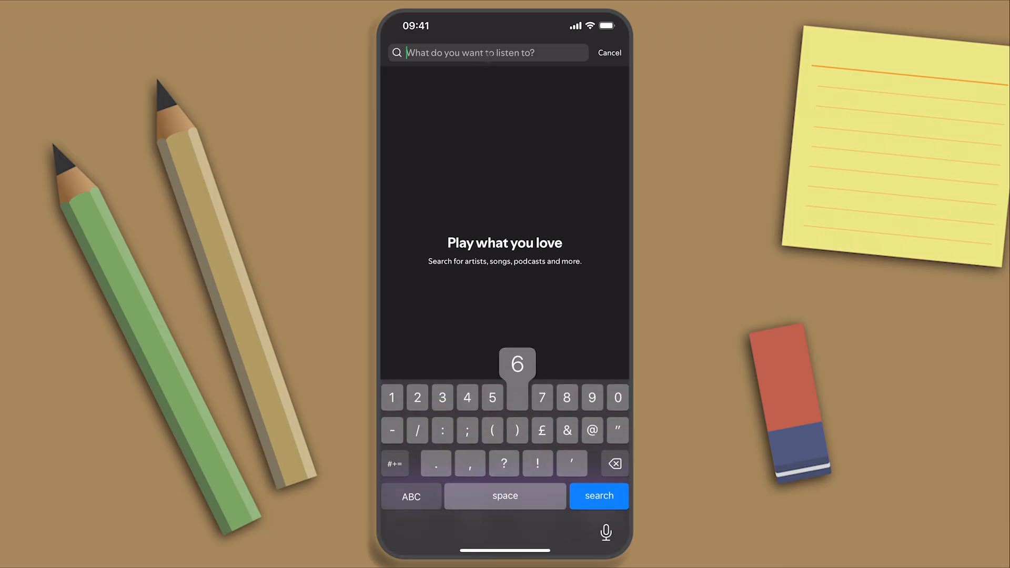
{"action": "type", "text": "6 rules to"}
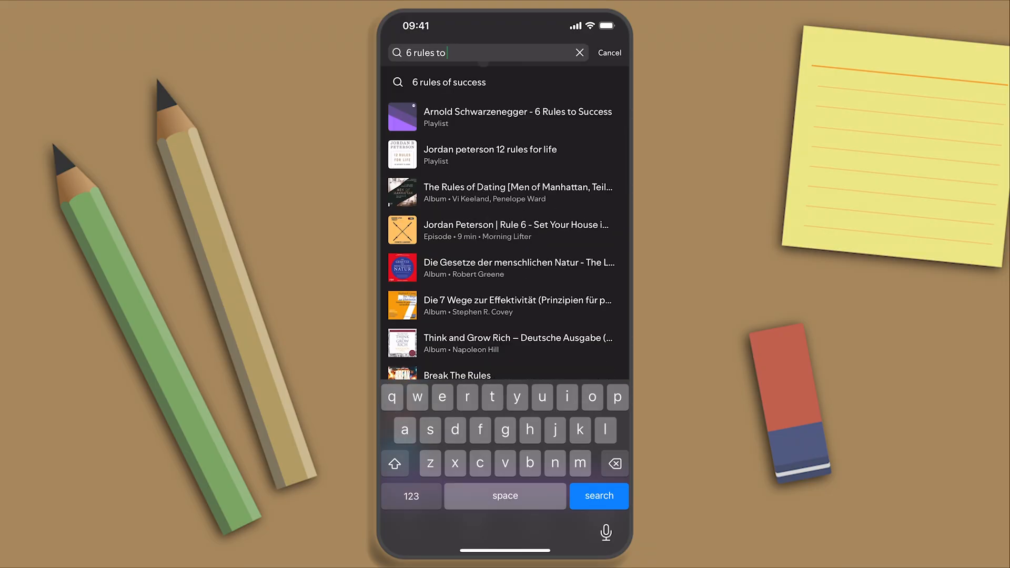
{"action": "left_click", "coordinate": [517, 116]}
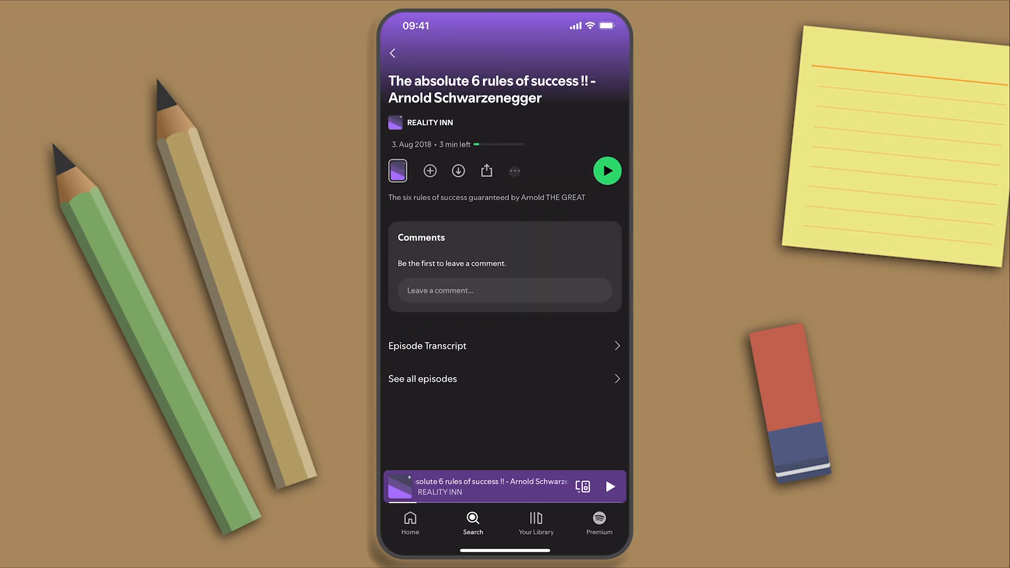
Copy the episode's share link starting from 0:30, then go to the home screen.
{"action": "left_click", "coordinate": [514, 171]}
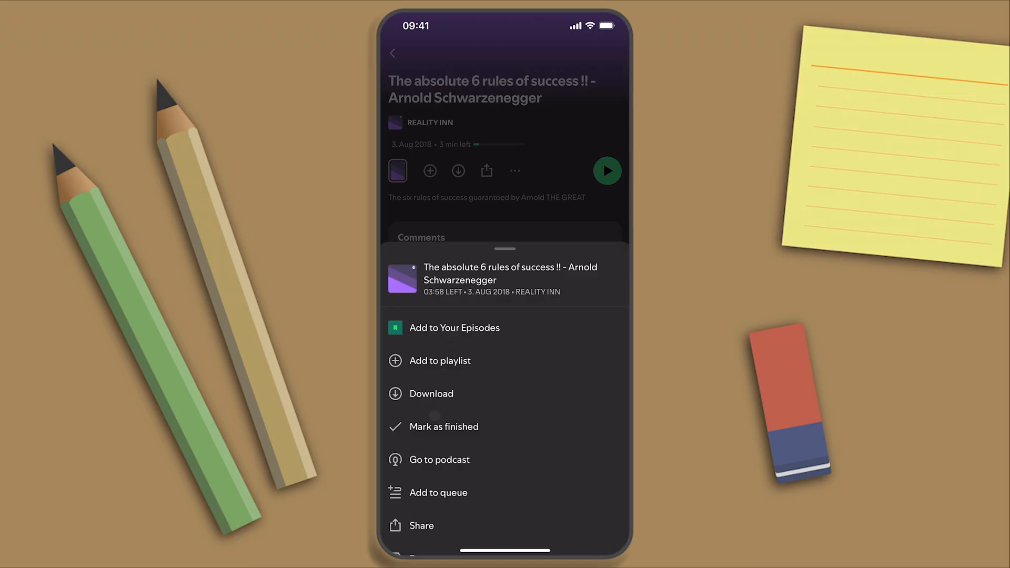
{"action": "left_click", "coordinate": [421, 526]}
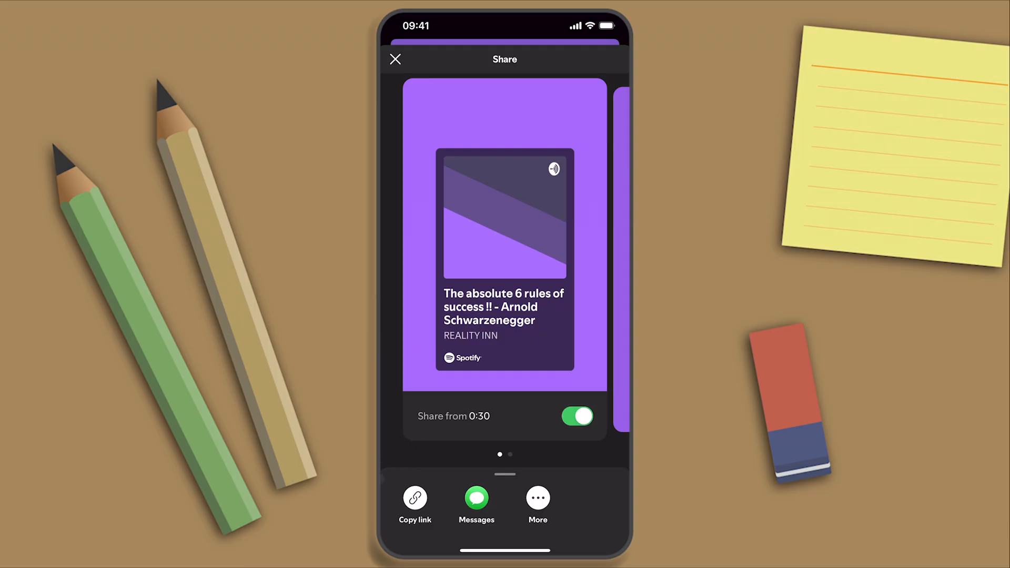
{"action": "left_click", "coordinate": [415, 502]}
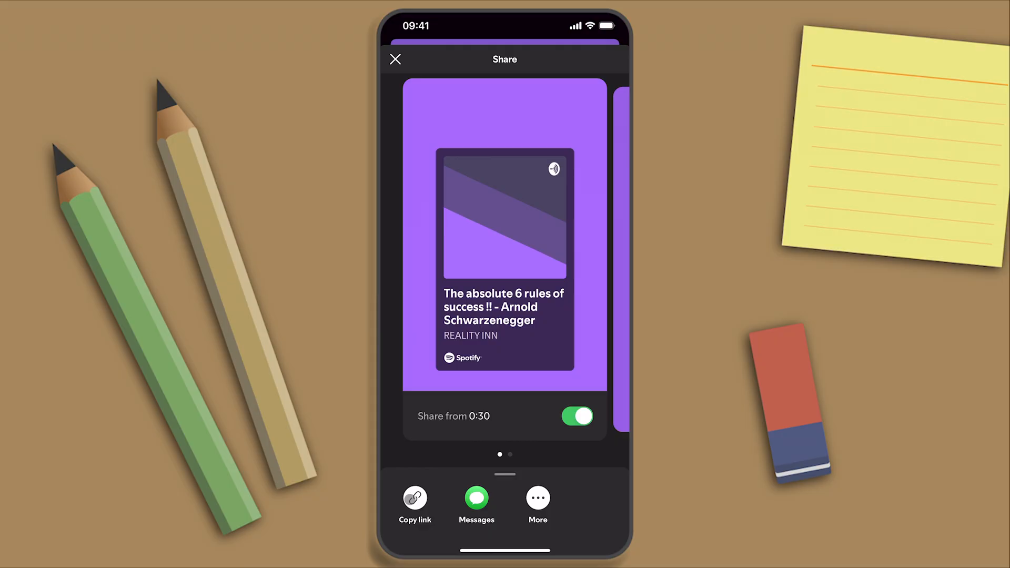
{"action": "left_click", "coordinate": [395, 59]}
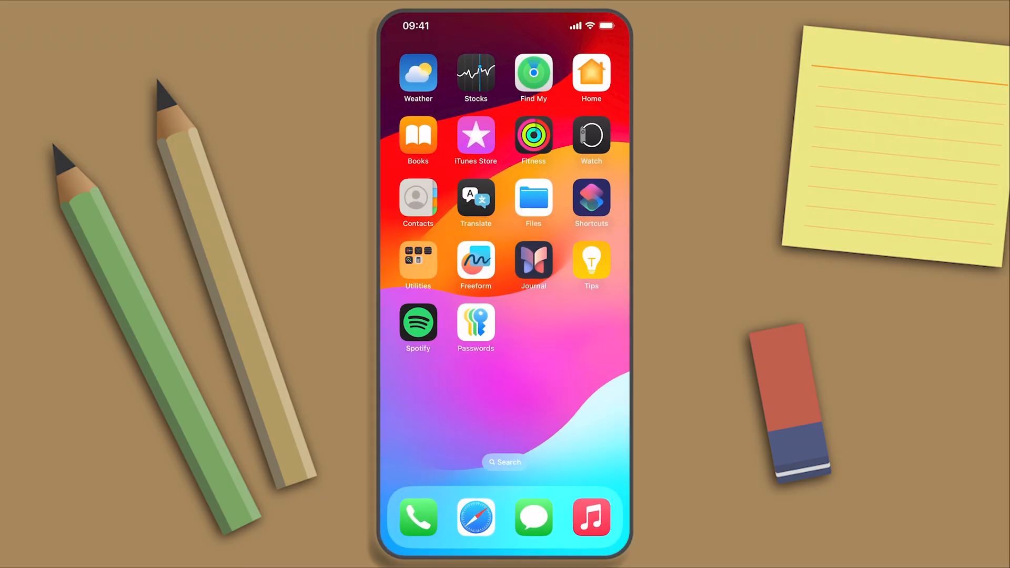
Create a new shortcut with a URL action holding the episode link, editing t=30 to t=0.
{"action": "left_click", "coordinate": [591, 198]}
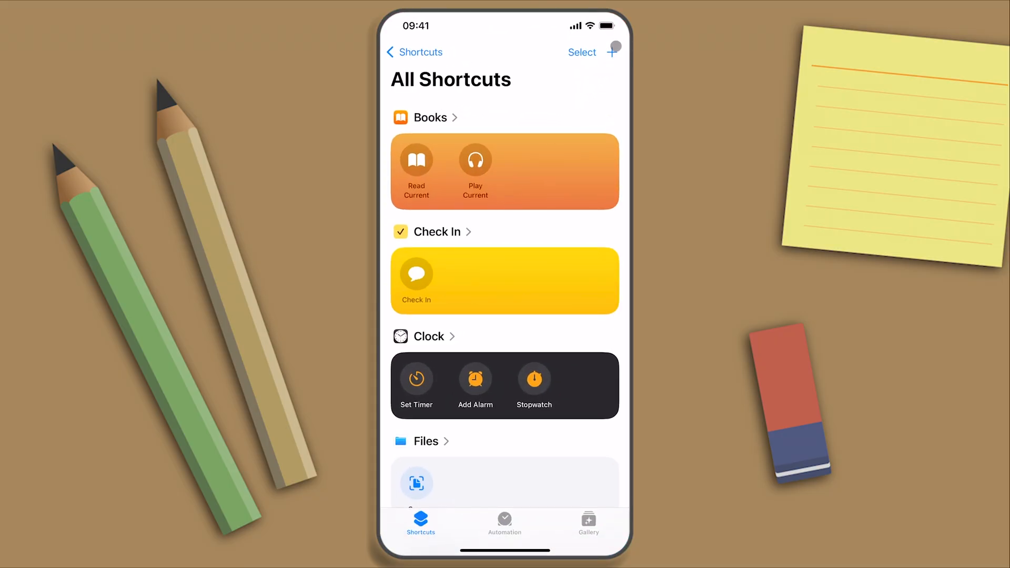
{"action": "left_click", "coordinate": [612, 47]}
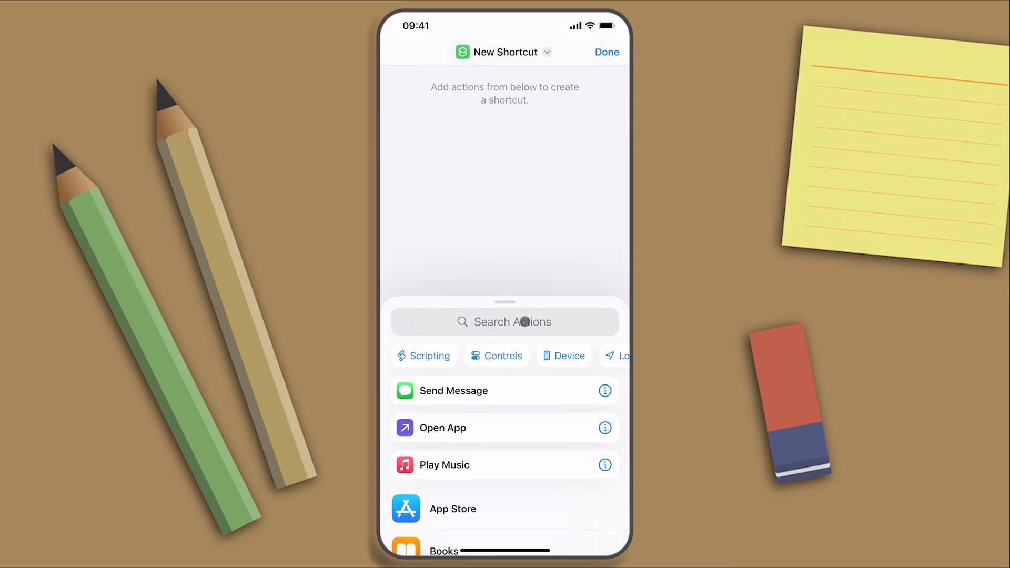
{"action": "type", "text": "UI"}
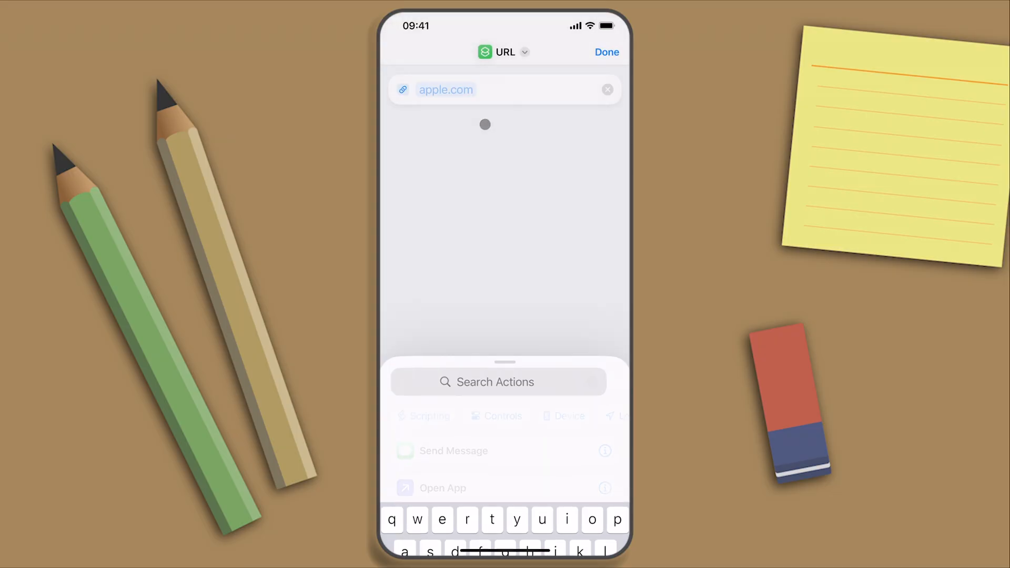
{"action": "left_click", "coordinate": [446, 90]}
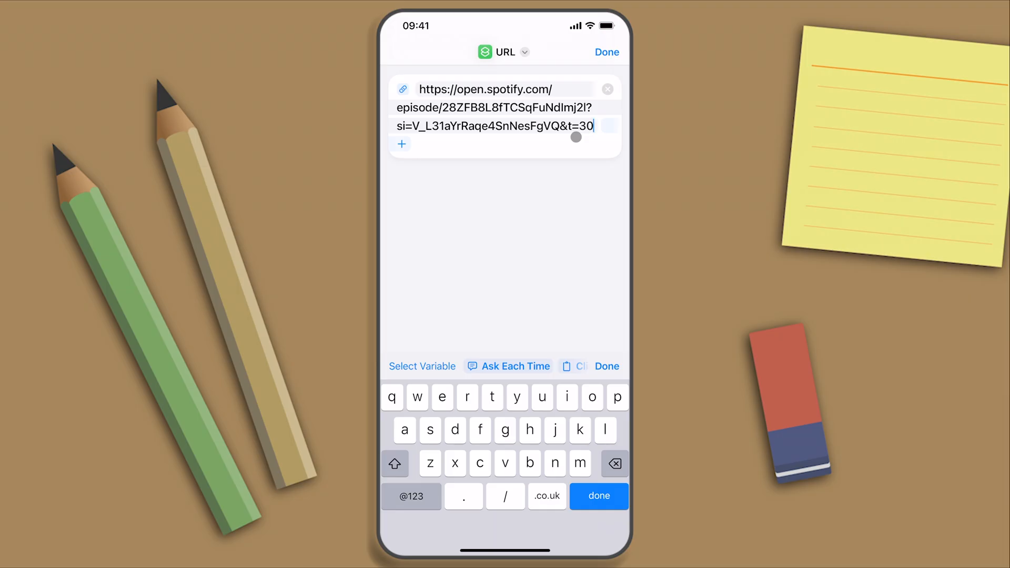
{"action": "key", "text": "backspace"}
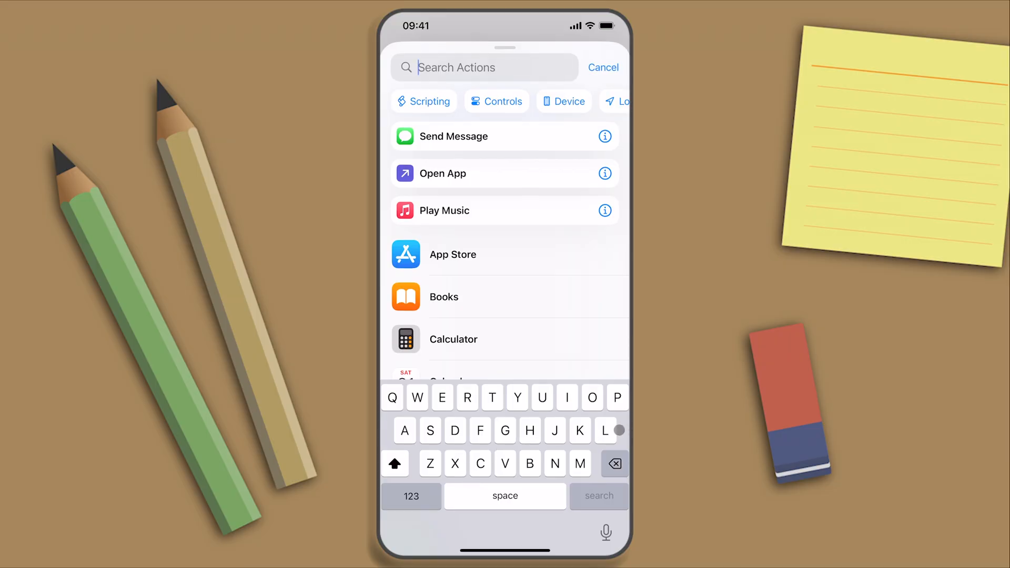
Add an Open URLs action for the episode link and run the shortcut to test it.
{"action": "type", "text": "Op"}
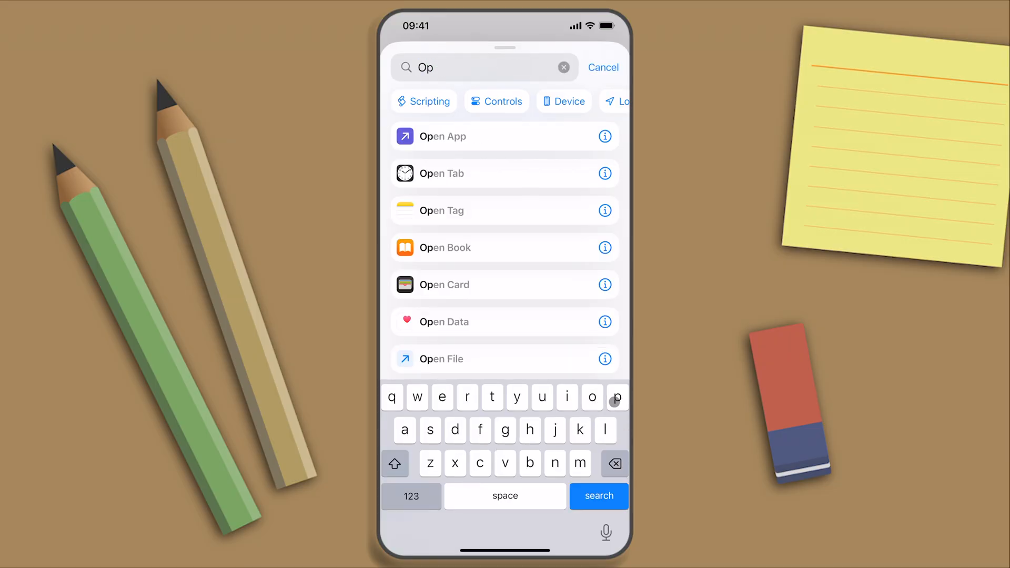
{"action": "type", "text": "en"}
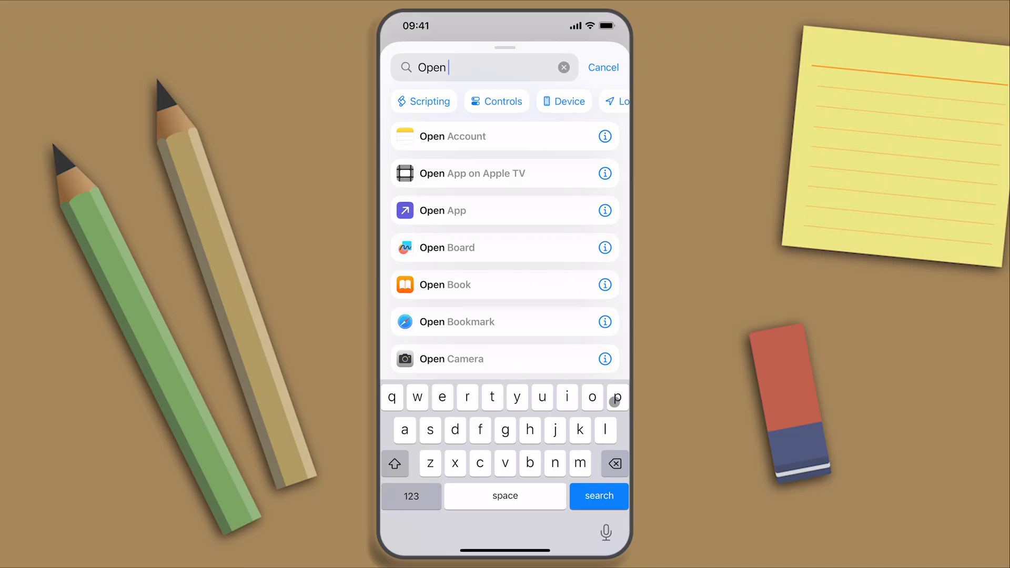
{"action": "type", "text": "url"}
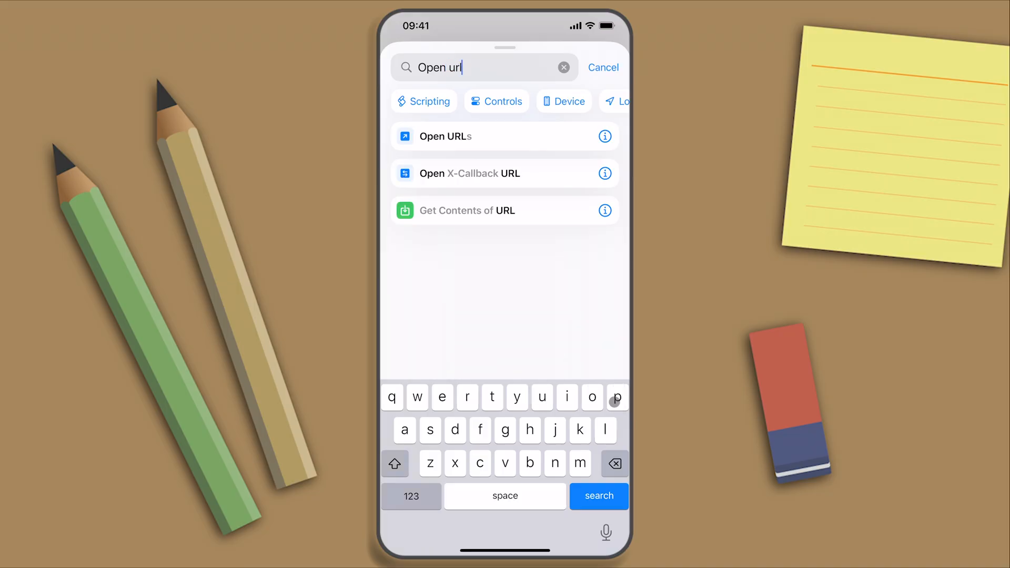
{"action": "left_click", "coordinate": [445, 135]}
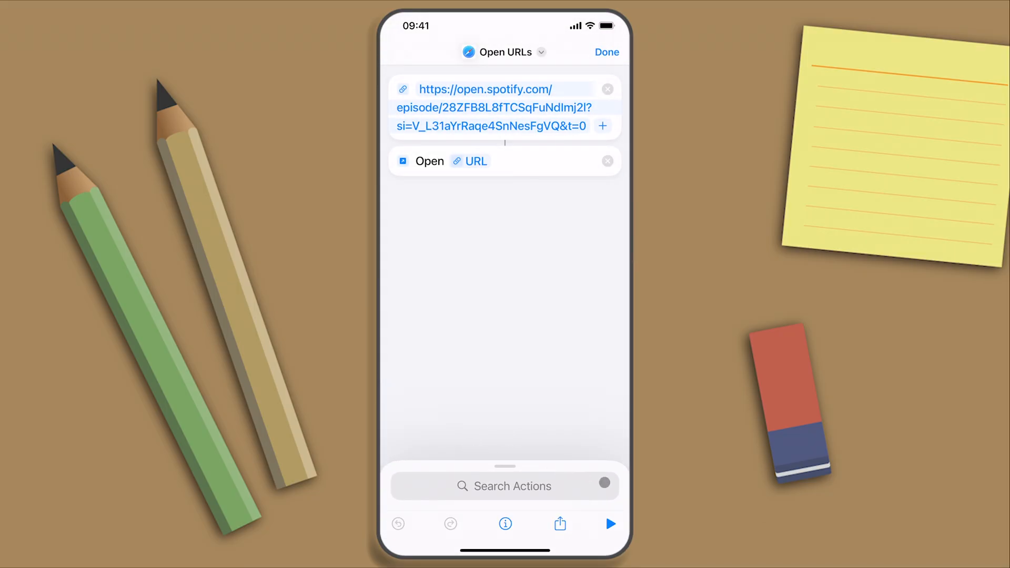
{"action": "left_click", "coordinate": [609, 524]}
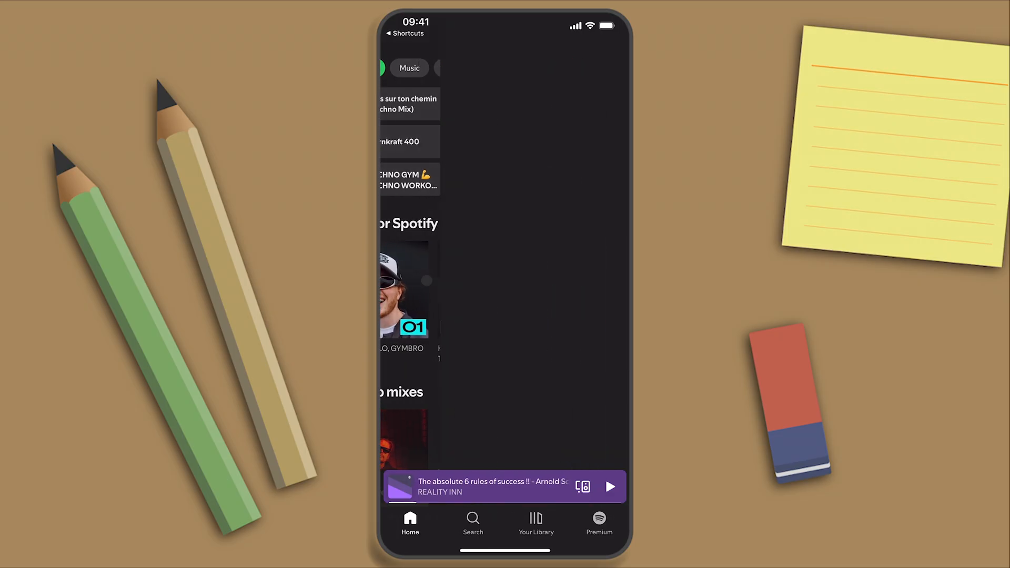
Copy the share link for Levan Polkka from Daily Mix 01.
{"action": "left_click", "coordinate": [409, 290]}
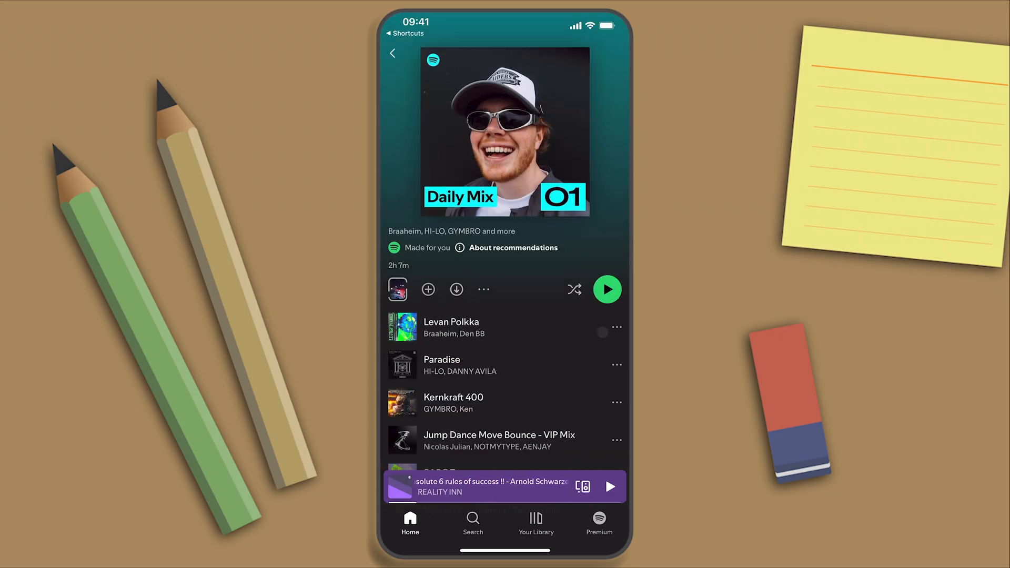
{"action": "left_click", "coordinate": [616, 327]}
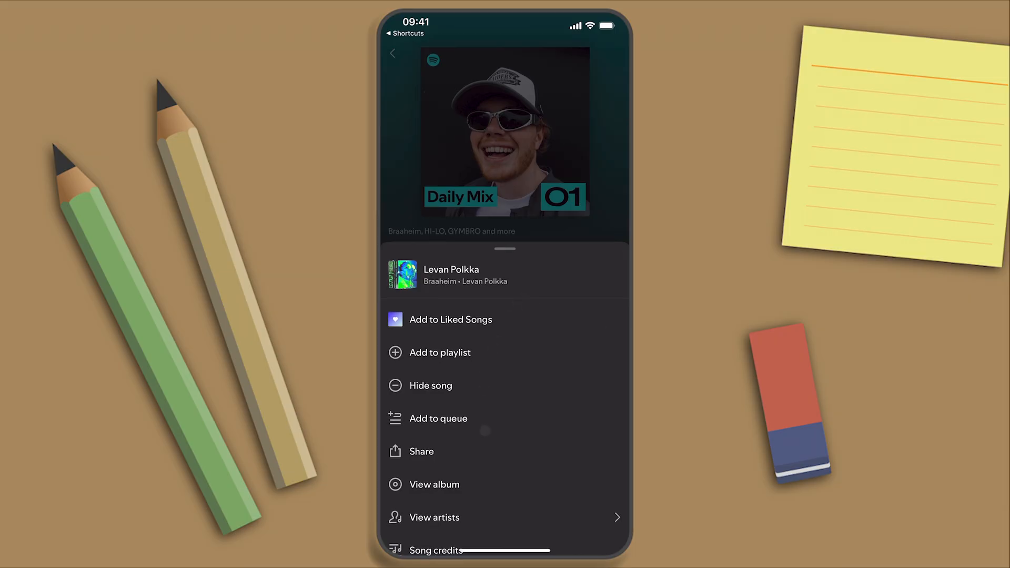
{"action": "left_click", "coordinate": [422, 451]}
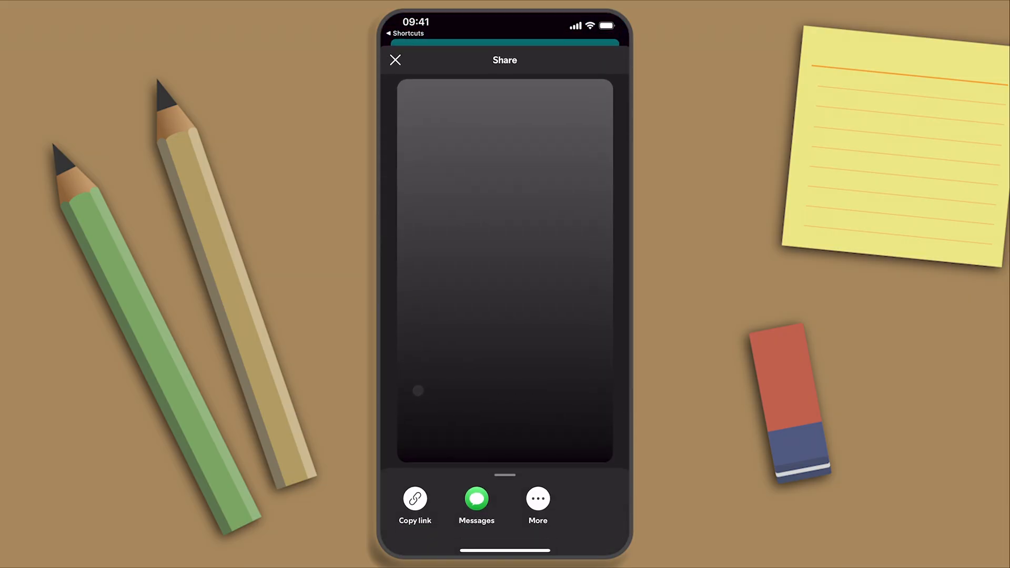
{"action": "left_click", "coordinate": [415, 499]}
{"action": "type", "text": "Ur"}
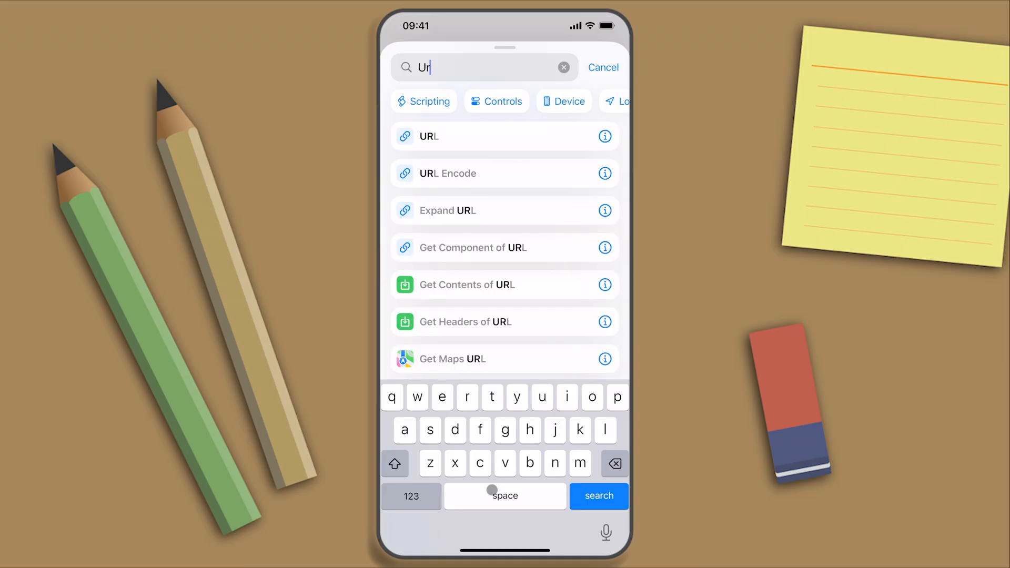
Add a top URL action with the Levan Polkka link plus Open URLs, then run the shortcut.
{"action": "left_click", "coordinate": [428, 135]}
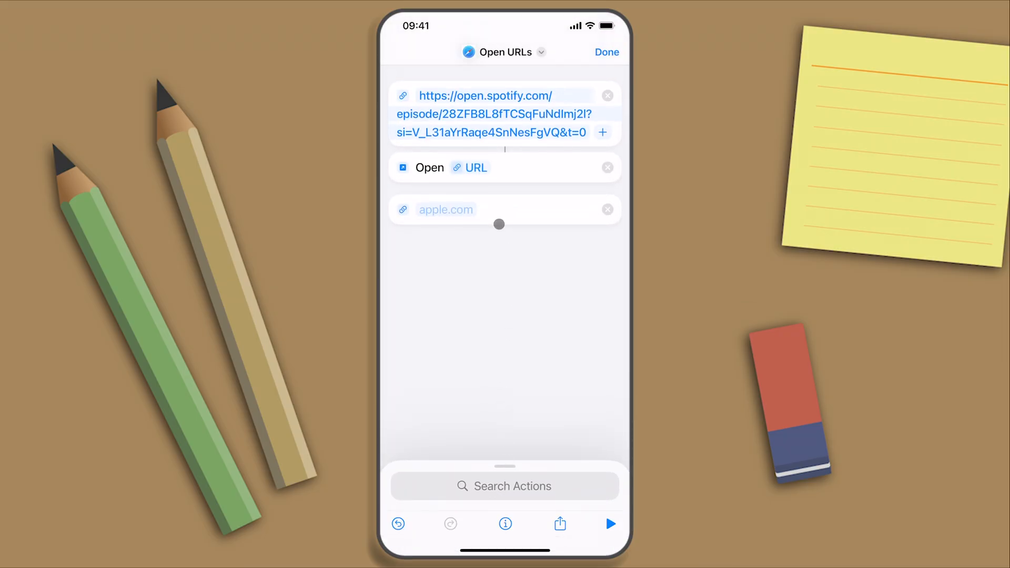
{"action": "left_click_drag", "start_coordinate": [500, 225], "coordinate": [516, 100]}
{"action": "type", "text": "Open"}
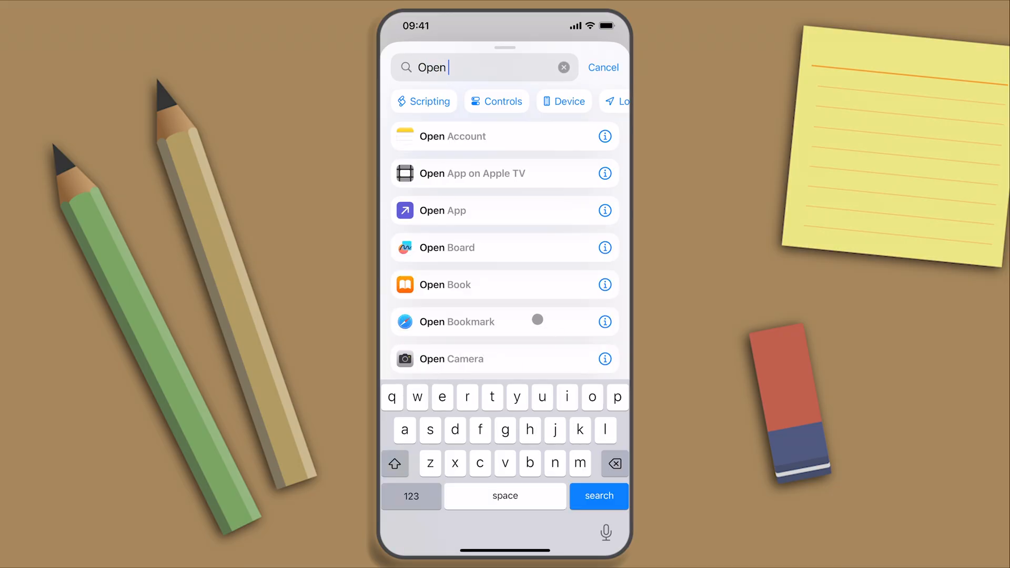
{"action": "type", "text": "url"}
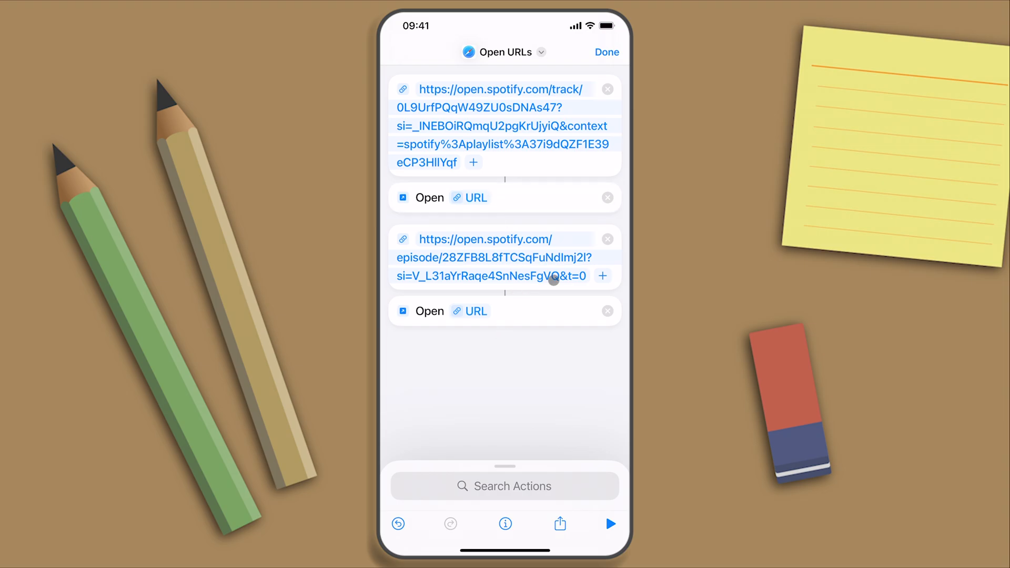
{"action": "left_click", "coordinate": [609, 524]}
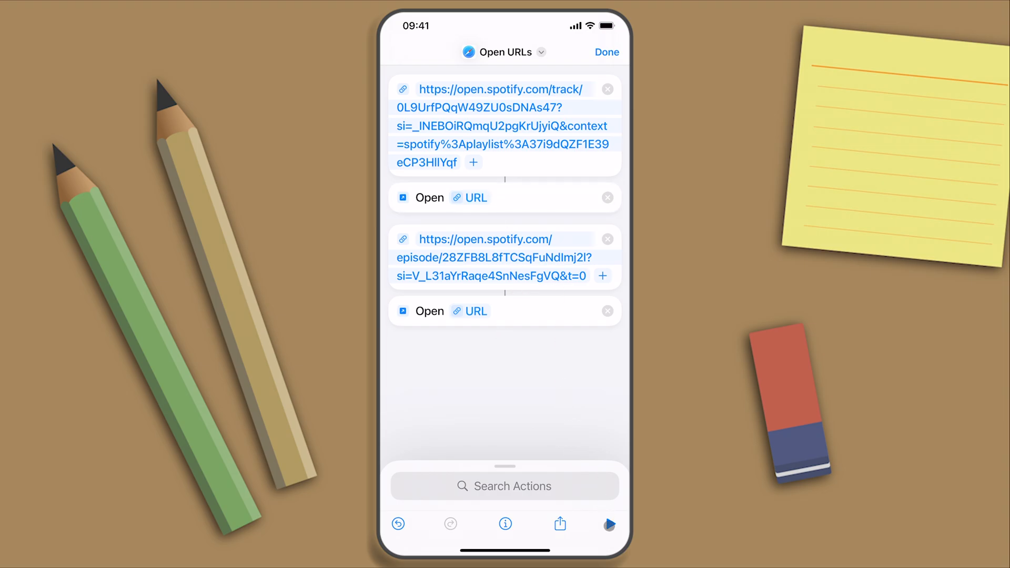
Close the song's share sheet and pause the episode playing from 00:00.
{"action": "left_click", "coordinate": [608, 525]}
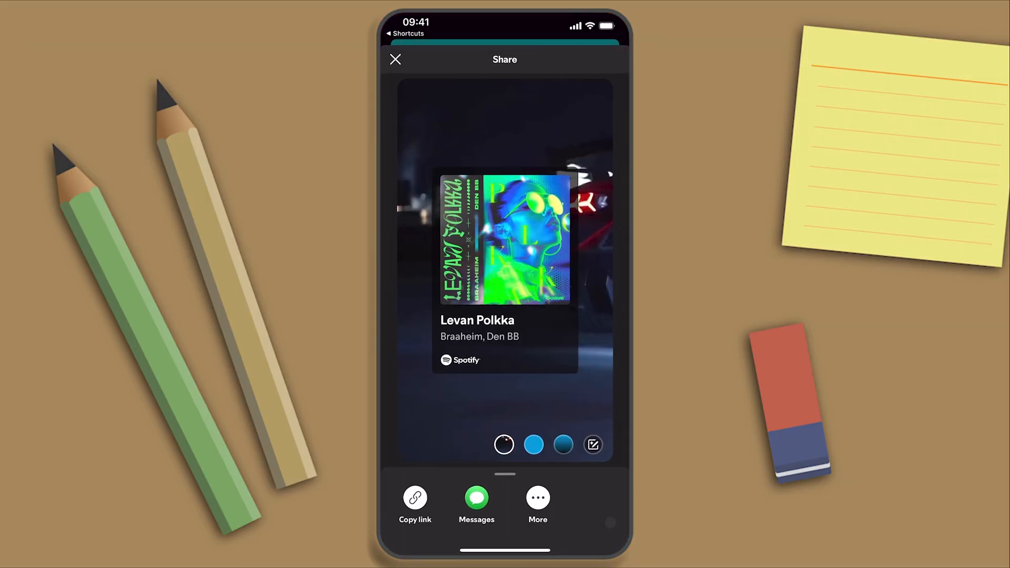
{"action": "left_click", "coordinate": [477, 499]}
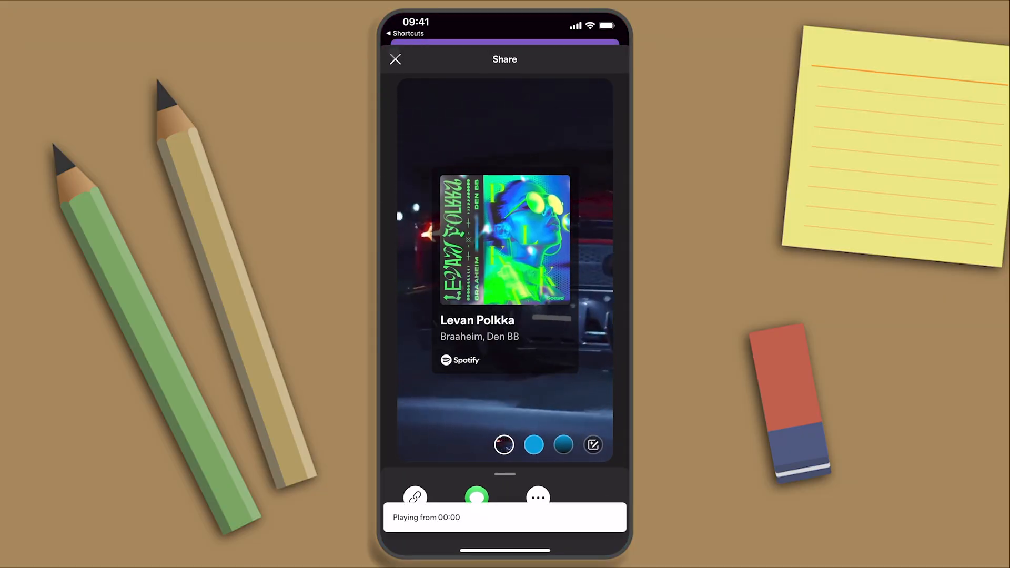
{"action": "left_click", "coordinate": [395, 59]}
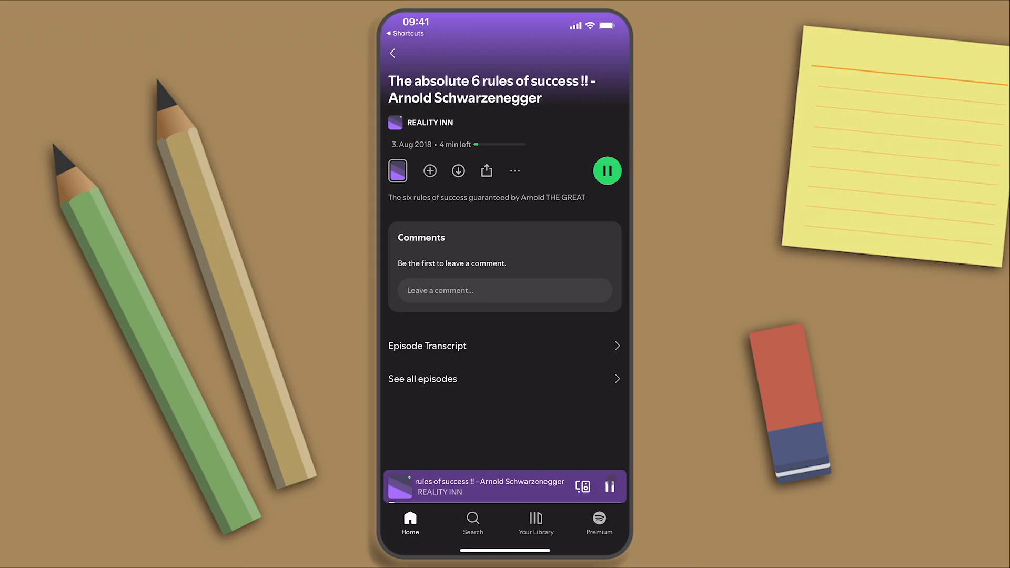
{"action": "left_click", "coordinate": [606, 170]}
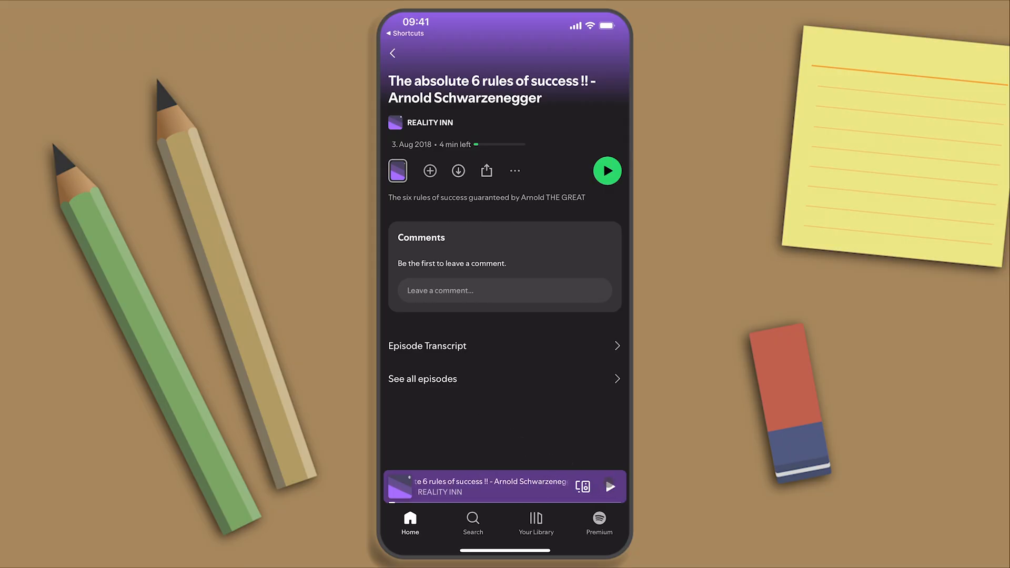